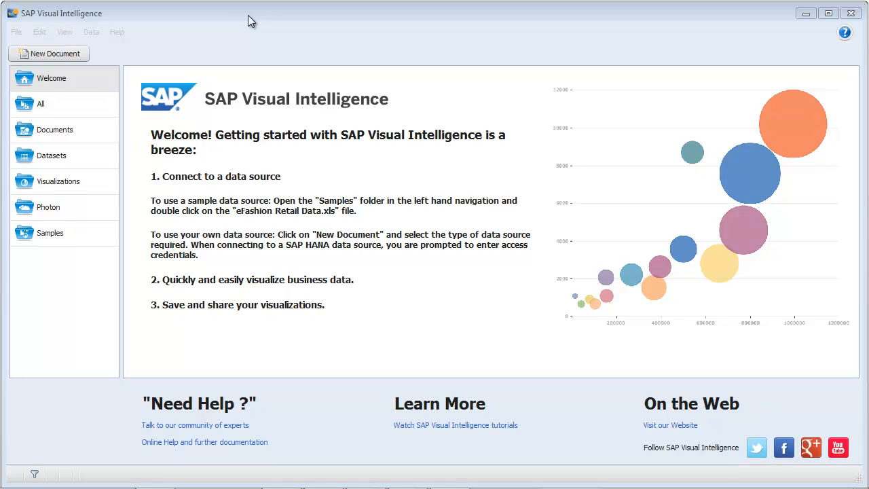
pyautogui.moveTo(131, 101)
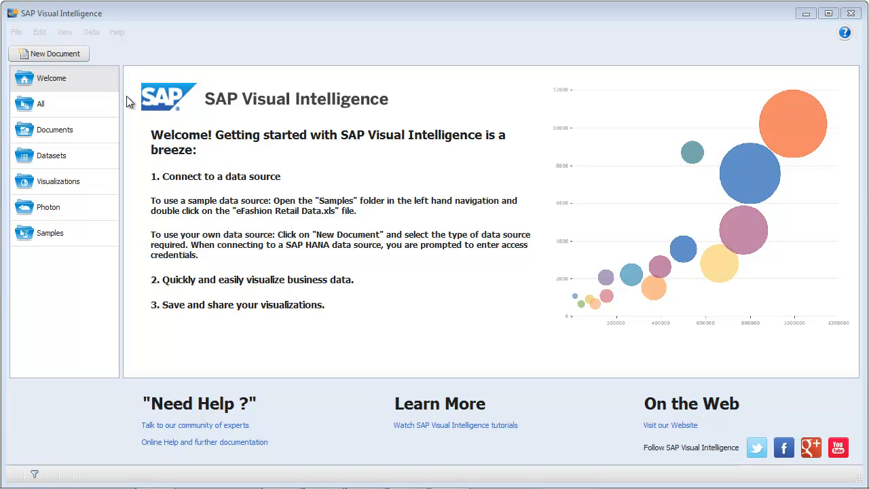
# Step: Show the Documents list from the left navigation pane
pyautogui.click(54, 129)
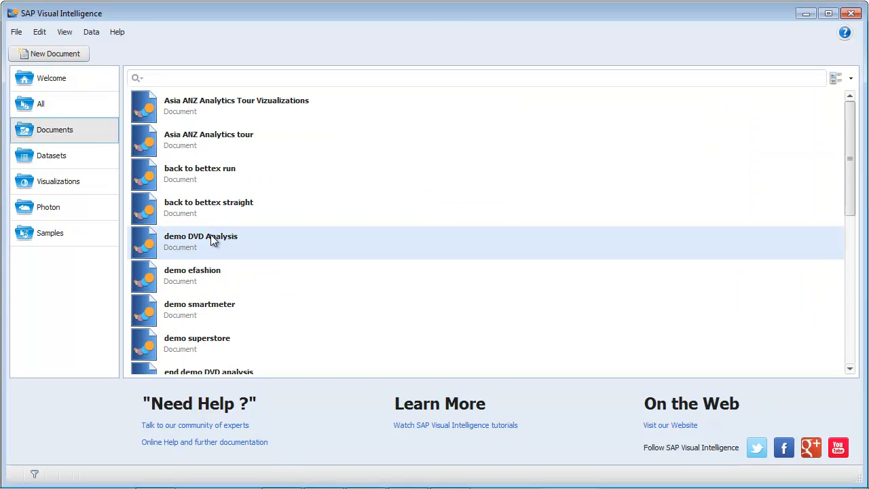
# Step: Open 'demo DVD Analysis' and scroll sideways through its 20,349-row rental dataset
pyautogui.doubleClick(200, 241)
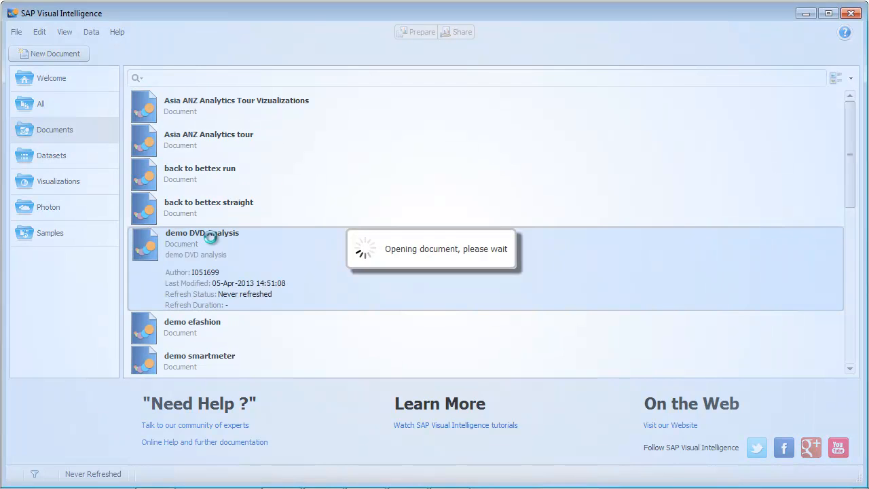
pyautogui.doubleClick(202, 233)
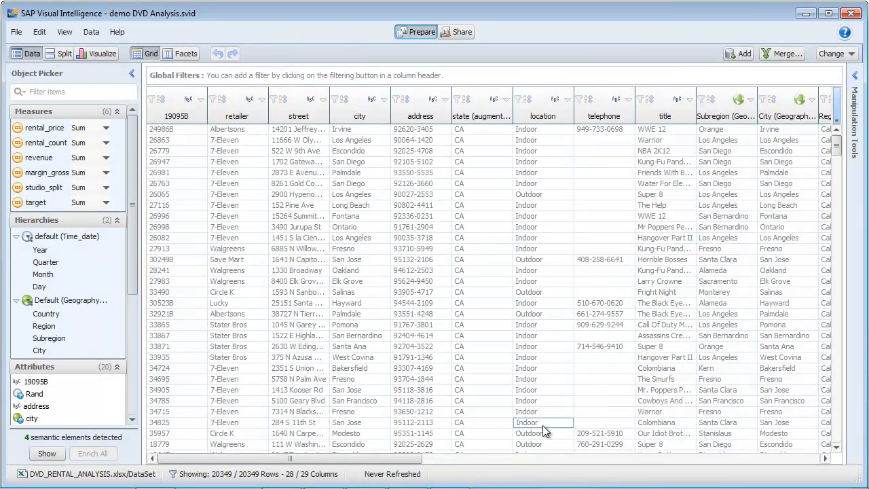
pyautogui.hscroll(3)
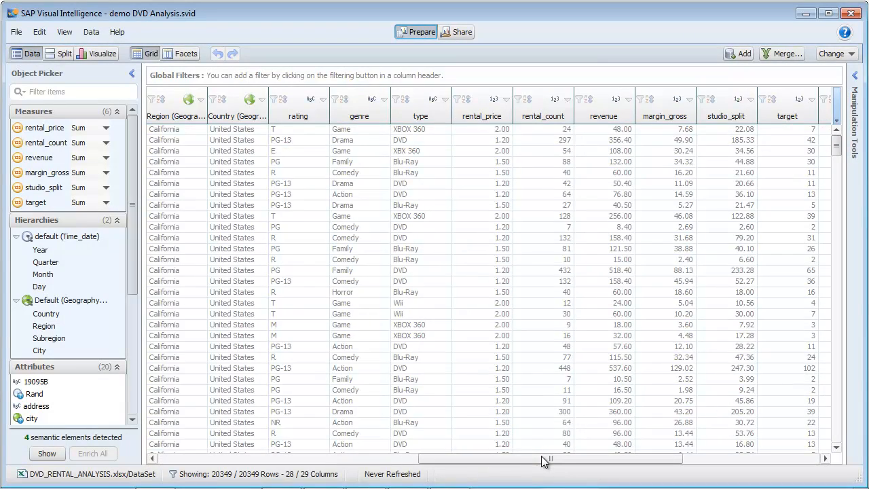
pyautogui.moveTo(549, 458); pyautogui.dragTo(686, 458)
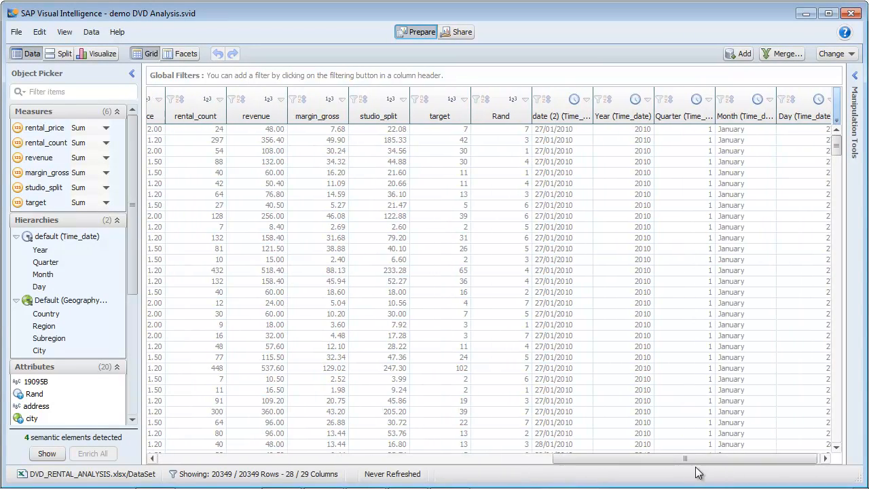
# Step: Switch to the Facets view and inspect values linked to PG-13 rating and Game genre
pyautogui.click(181, 54)
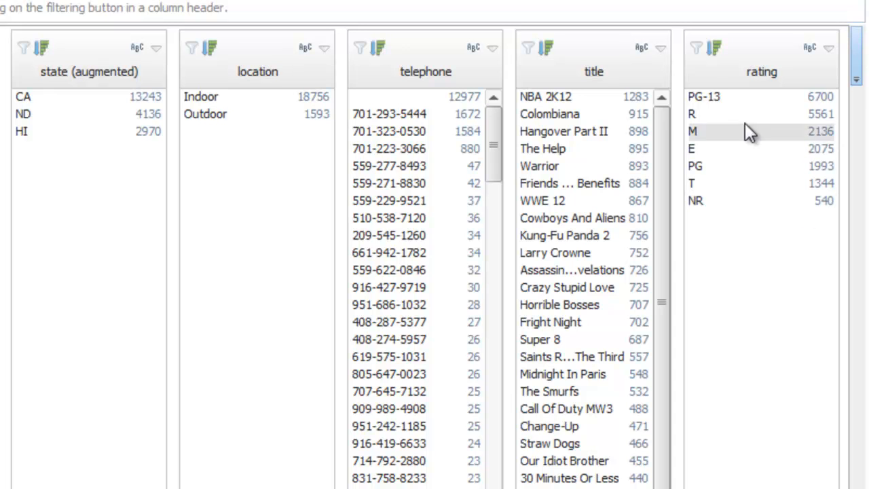
pyautogui.click(703, 96)
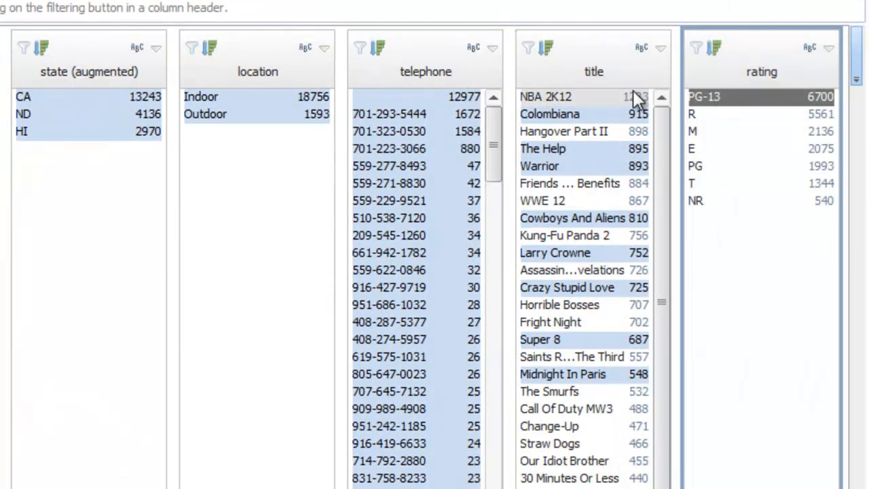
pyautogui.moveTo(610, 153)
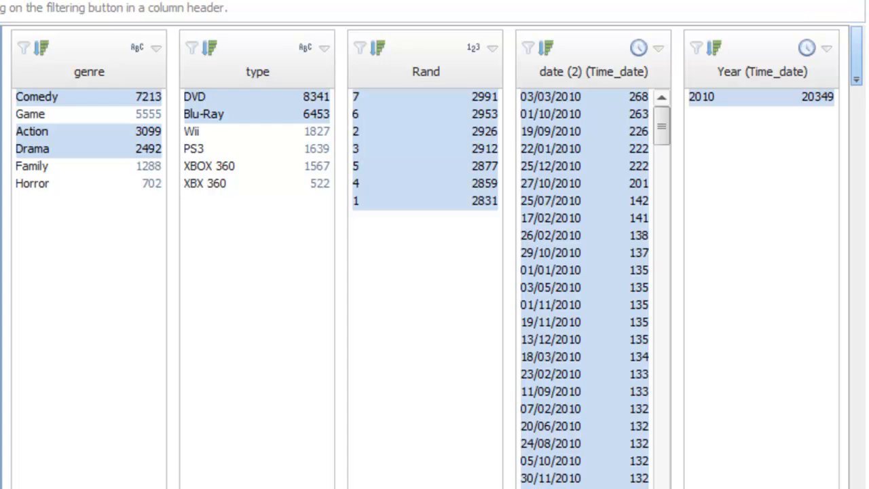
pyautogui.moveTo(122, 129)
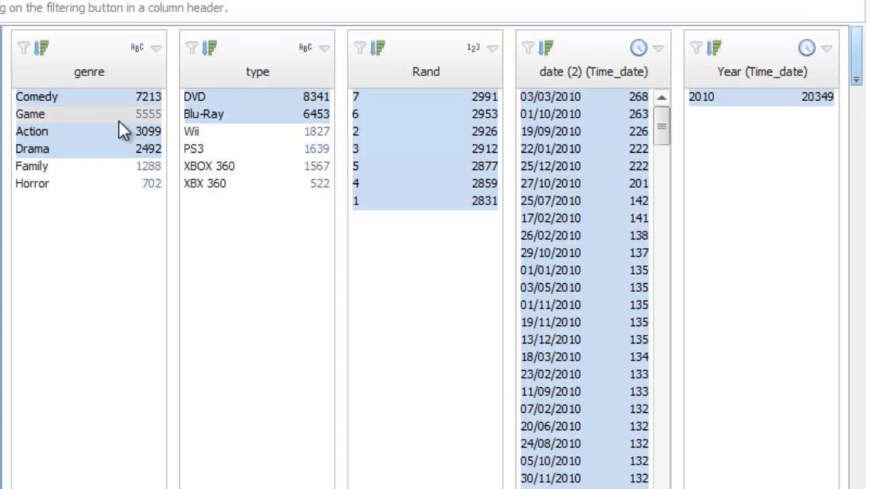
pyautogui.click(29, 114)
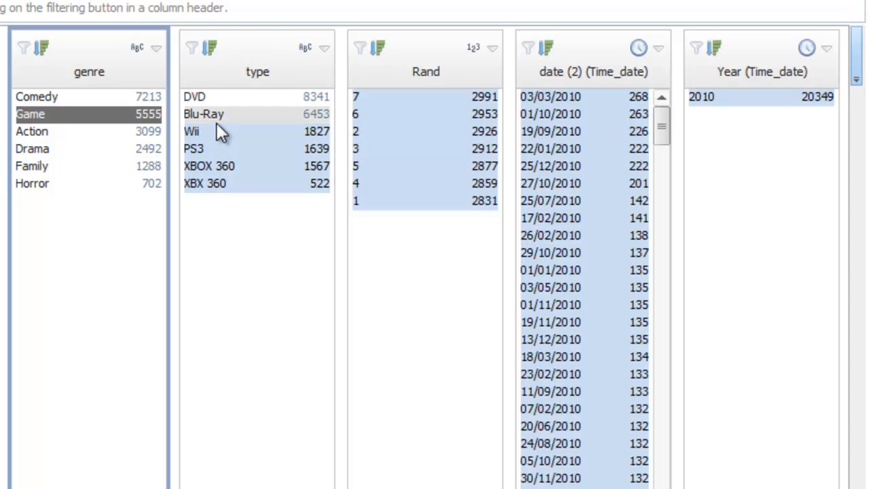
pyautogui.moveTo(253, 222)
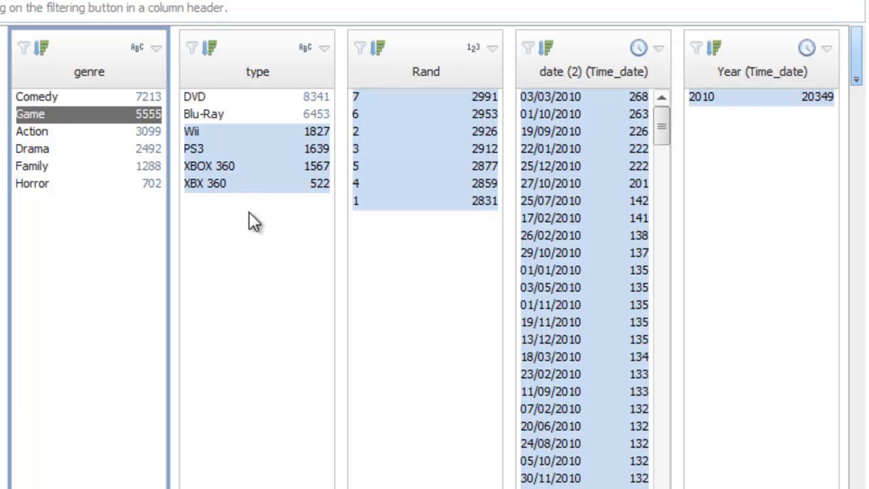
pyautogui.moveTo(237, 139)
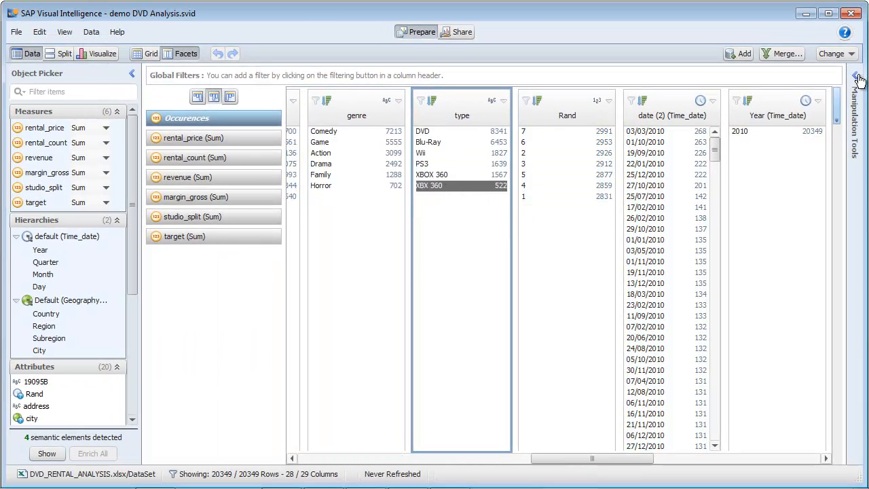
# Step: Replace the misspelled XBX 360 type values with XBOX 360 using Manipulation Tools
pyautogui.click(858, 80)
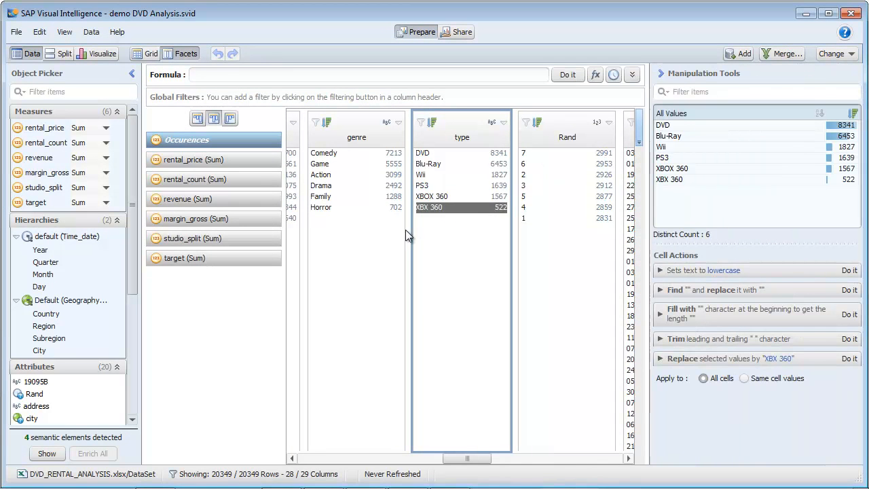
pyautogui.moveTo(662, 191)
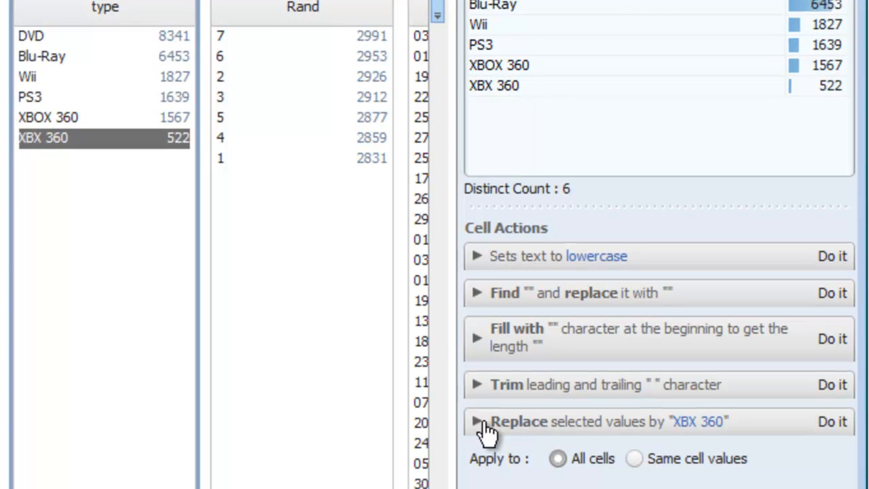
pyautogui.click(476, 421)
pyautogui.write('Video')
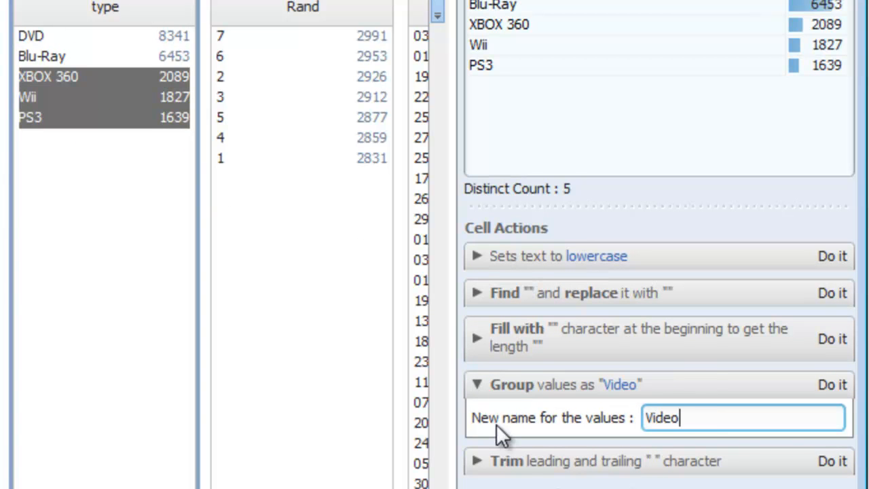
# Step: Group XBOX 360, Wii and PS3 as 'Video Game Consoles', then select DVD and Blu-Ray
pyautogui.write('Game')
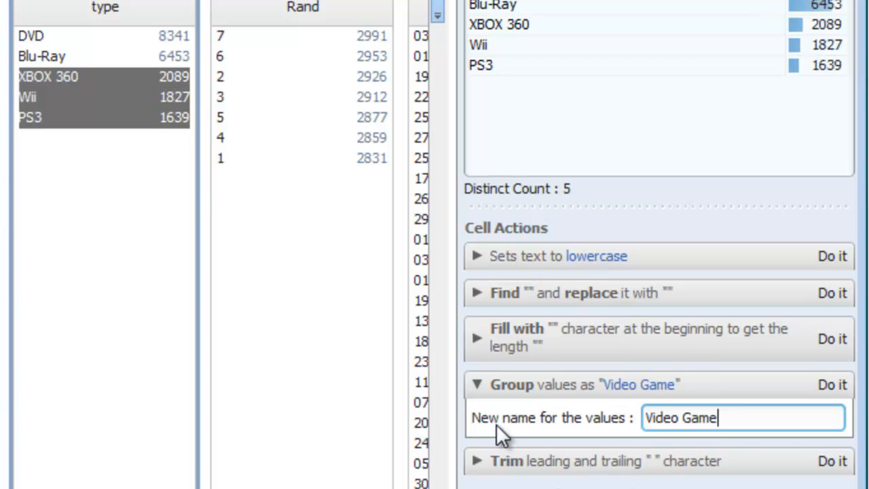
pyautogui.write('Console')
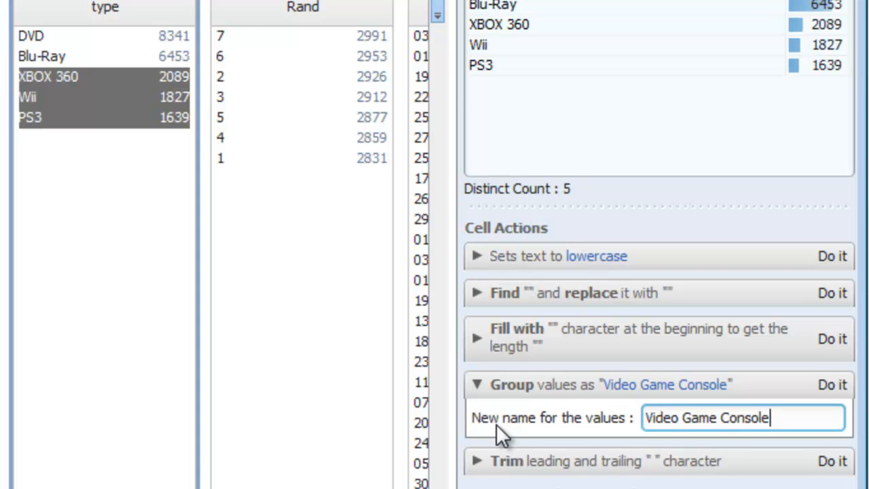
pyautogui.click(831, 384)
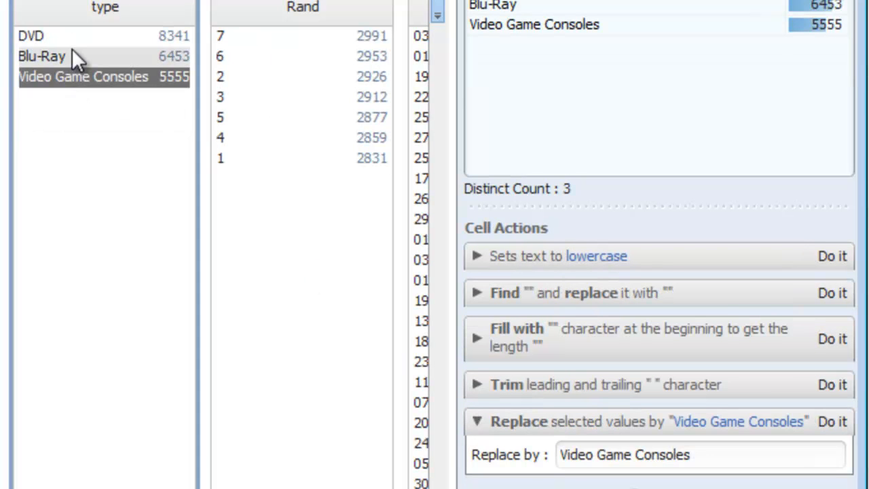
pyautogui.click(30, 36)
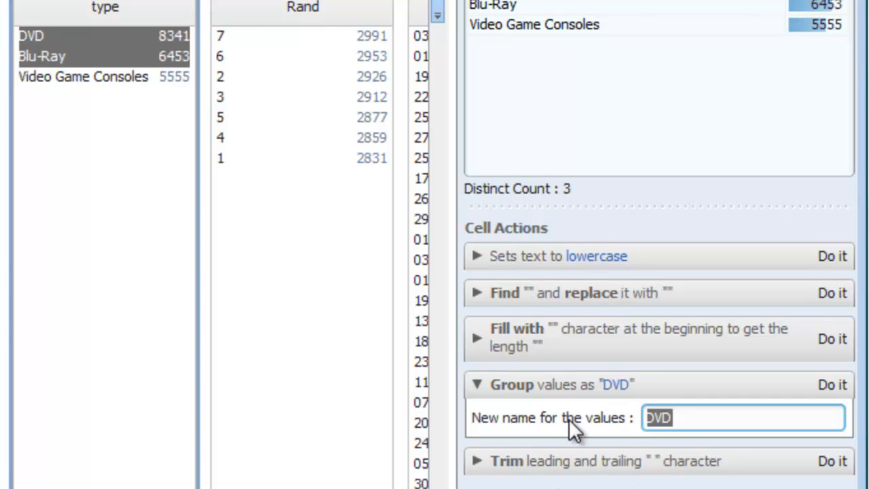
# Step: Enter 'Video' as the group name for DVD and Blu-Ray
pyautogui.write('Video')
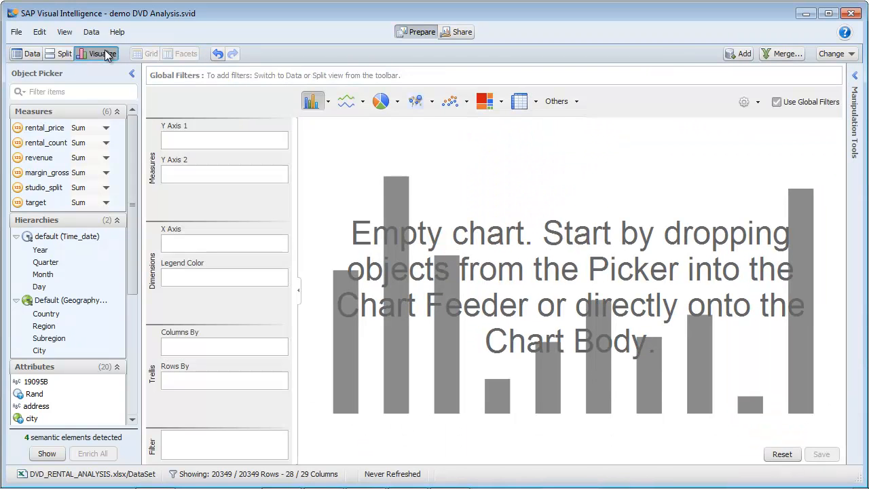
# Step: In split view, chart revenue by Quarter and filter to the Comedy genre
pyautogui.click(62, 54)
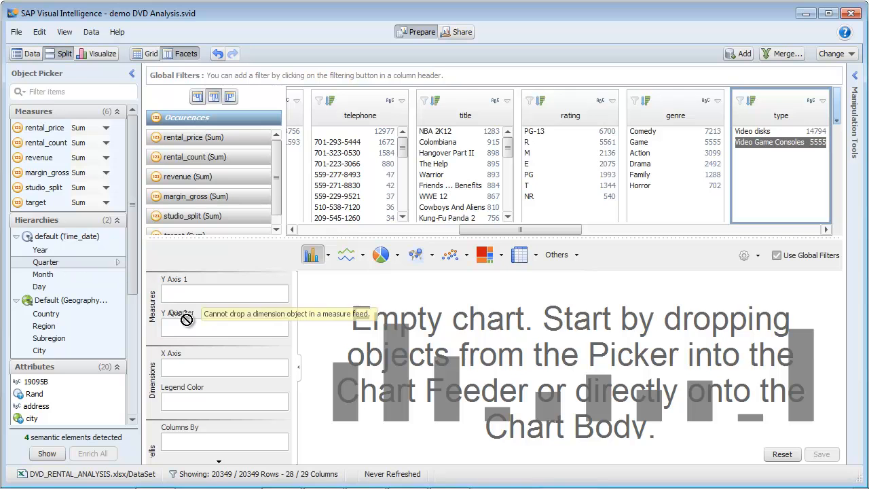
pyautogui.moveTo(46, 261); pyautogui.dragTo(224, 372)
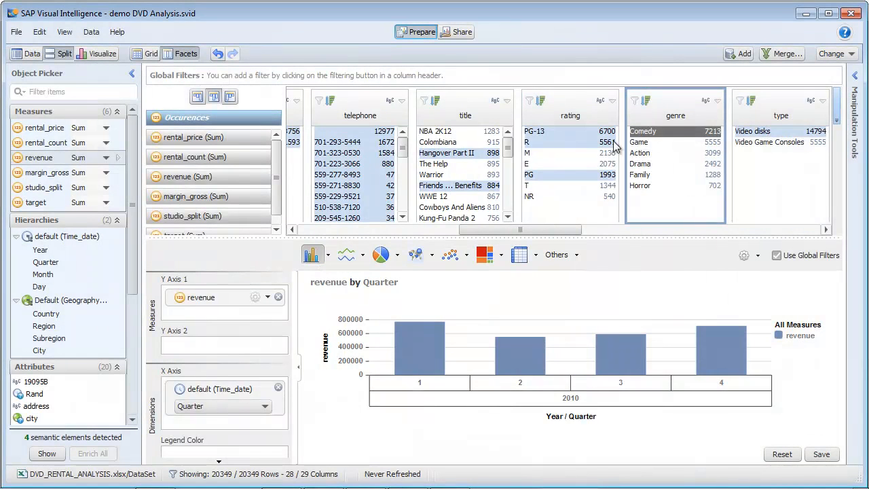
pyautogui.click(643, 130)
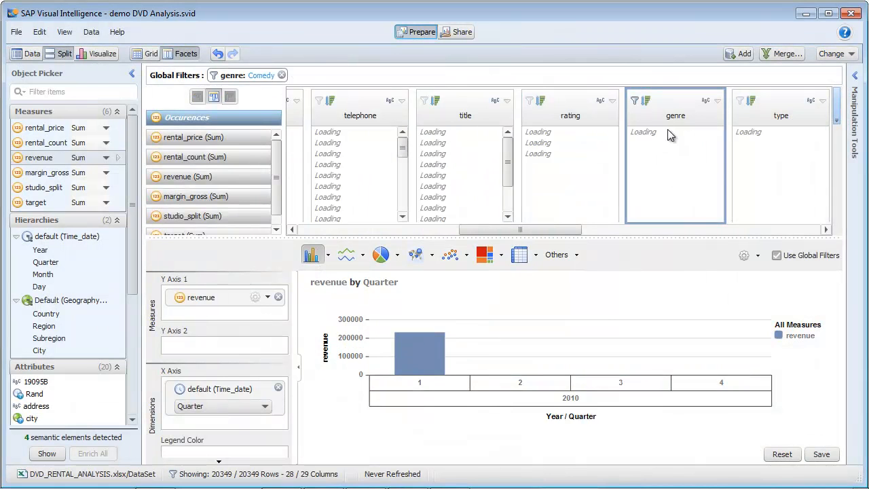